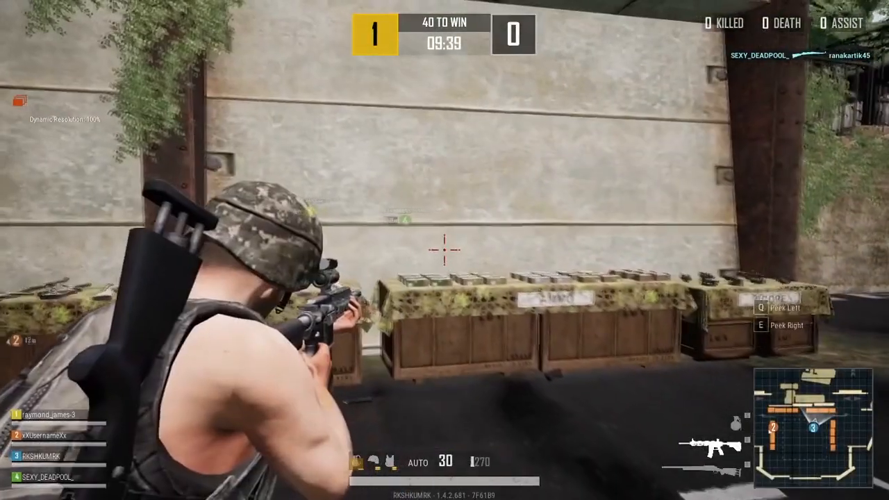
# - Bring up the Godot editor with main.tscn showing the player and enemy capsules
pyautogui.click(444, 250)
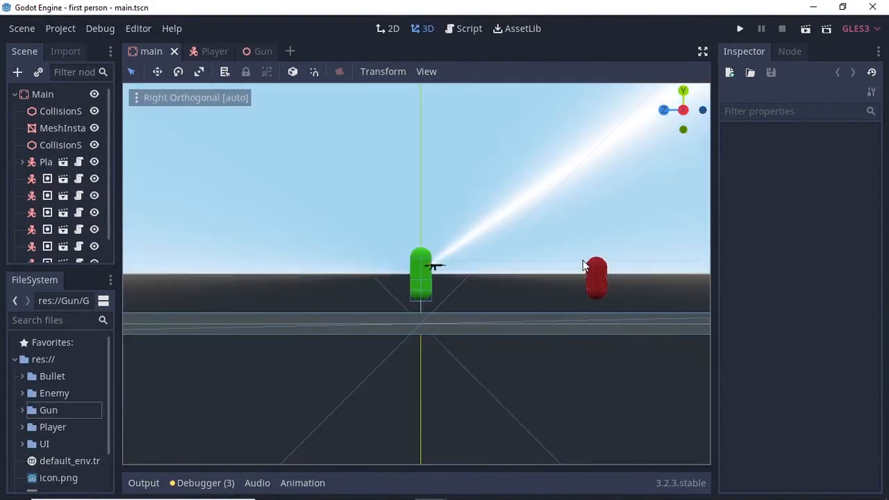
# - Select the M4a2 gun model and tilt it in the viewport to preview recoil
pyautogui.click(70, 233)
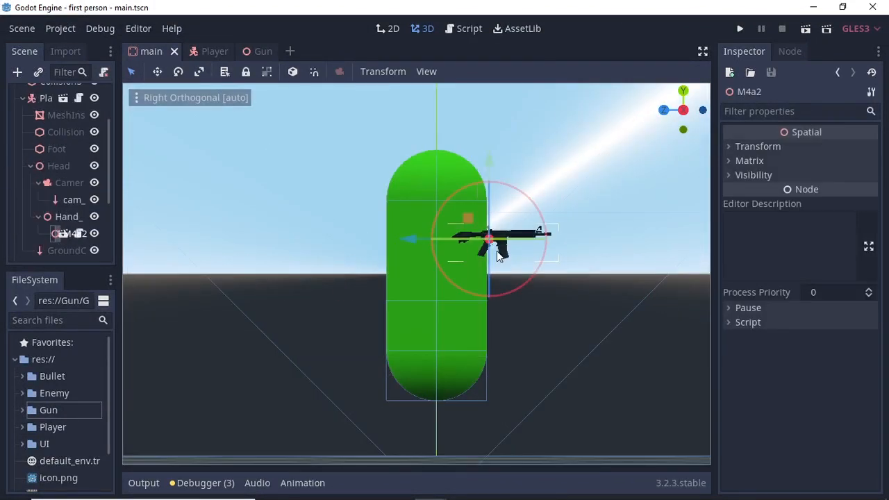
pyautogui.moveTo(501, 253); pyautogui.dragTo(549, 276)
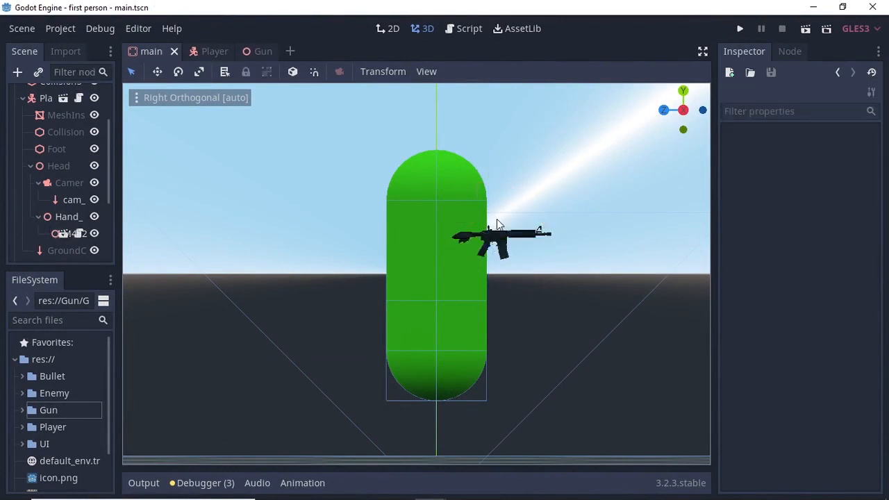
pyautogui.moveTo(516, 278)
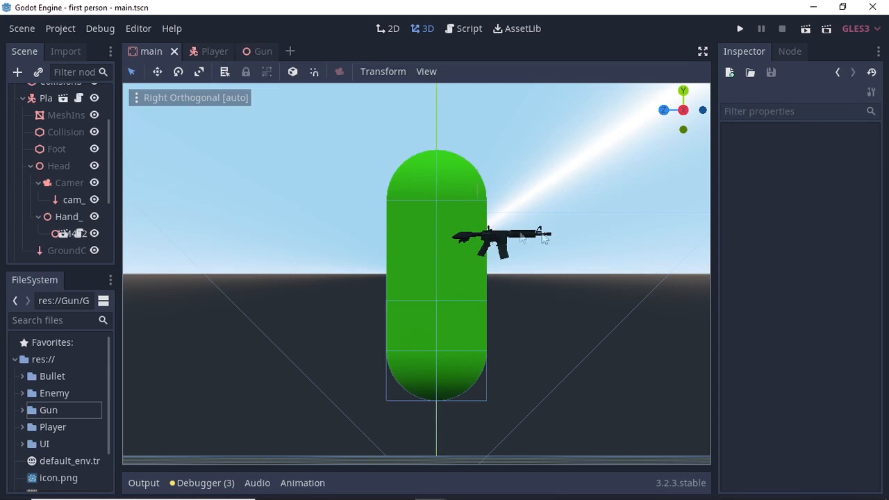
pyautogui.moveTo(443, 224)
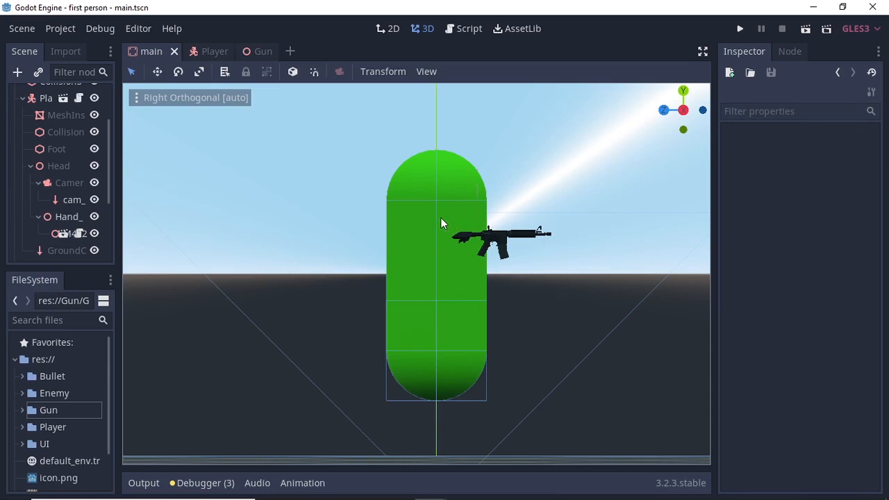
pyautogui.moveTo(517, 264)
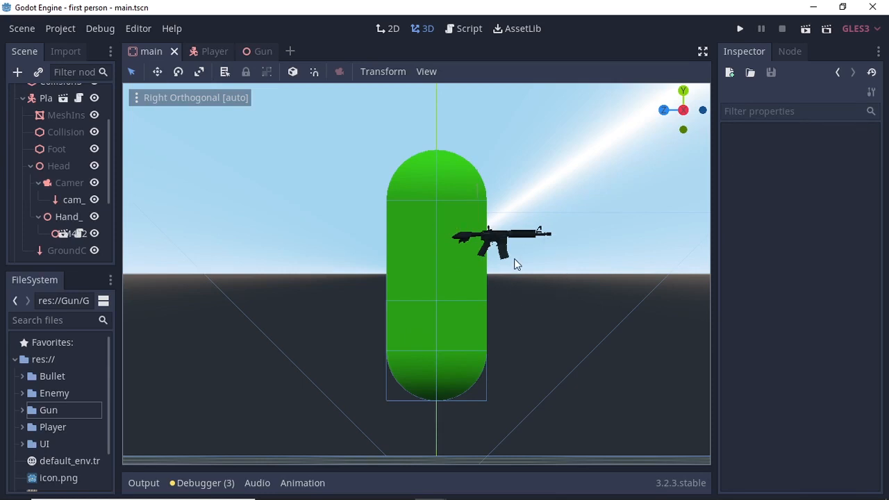
# - Inspect the Head and its Camera node, then move to the Gun scene
pyautogui.click(58, 165)
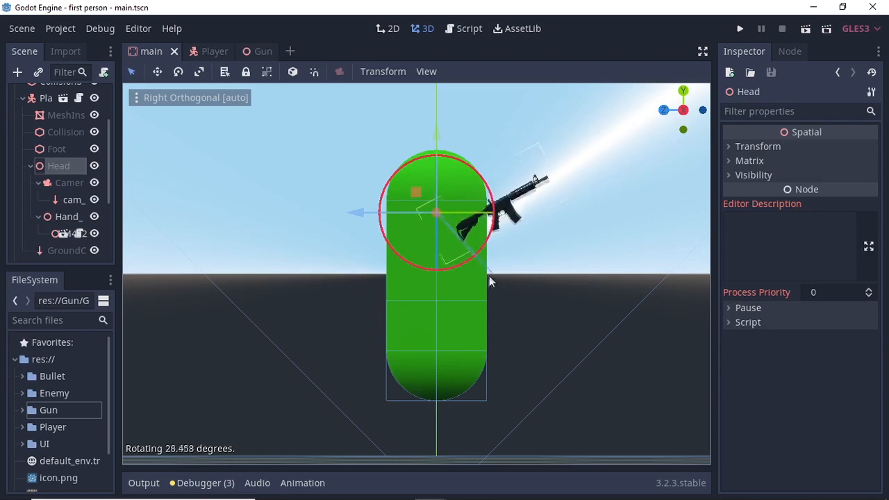
pyautogui.click(69, 182)
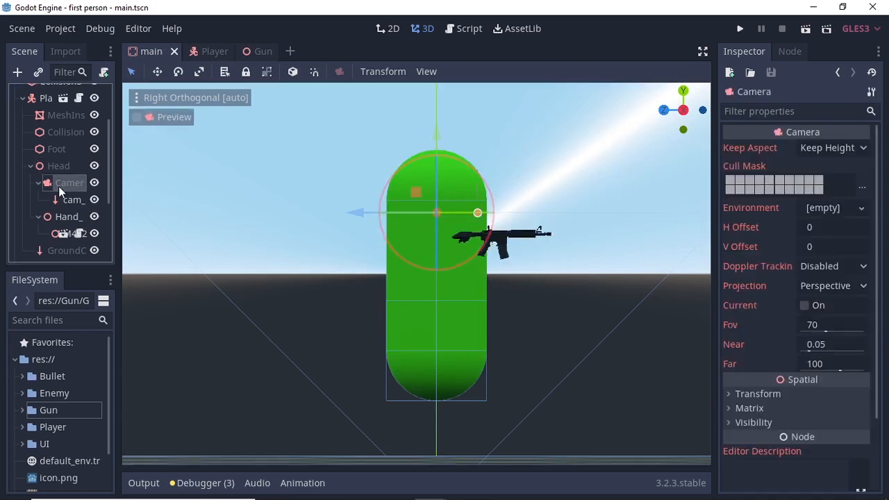
pyautogui.click(59, 165)
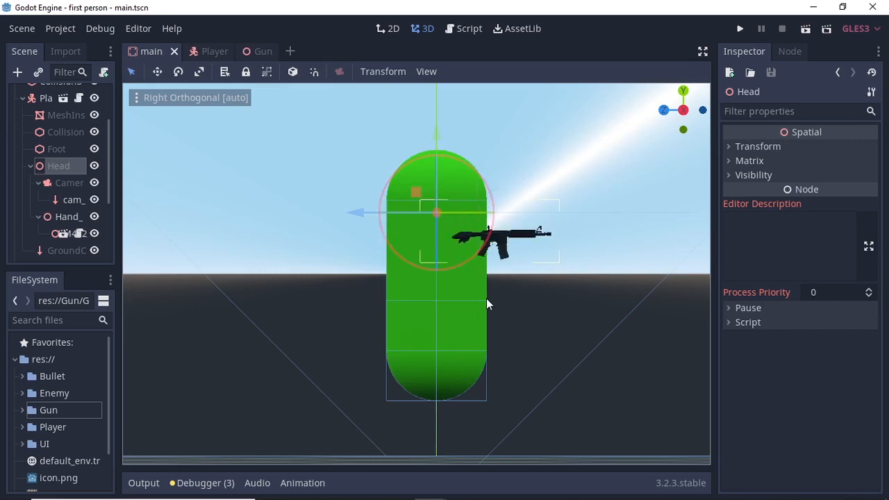
pyautogui.click(264, 50)
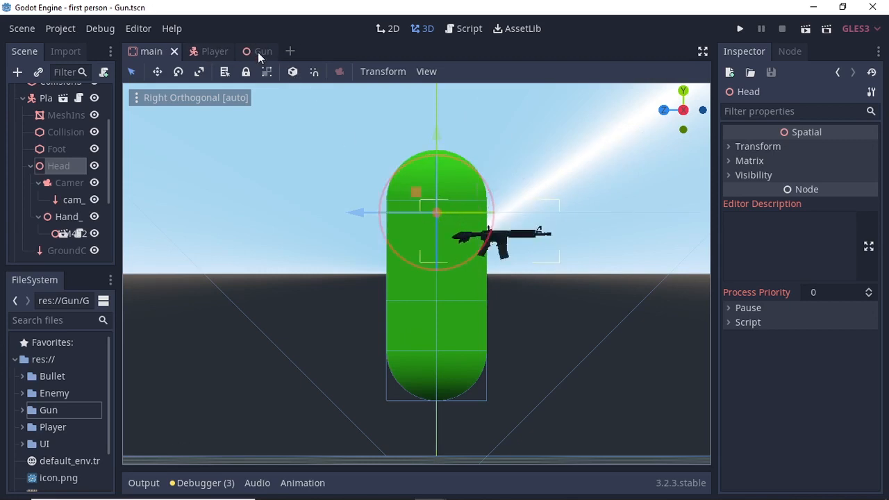
# - Bring Gun.gd into the Script workspace to add 'var up_recoil = 0' below can_fire
pyautogui.click(470, 28)
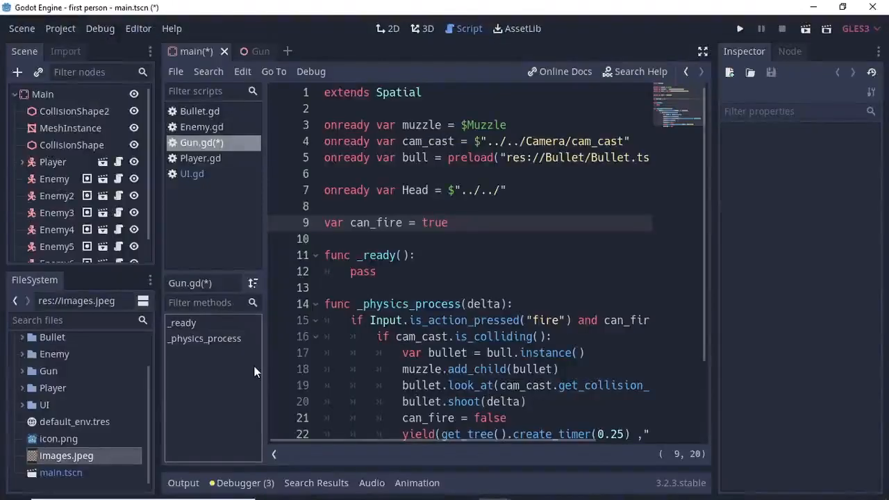
pyautogui.moveTo(75, 123)
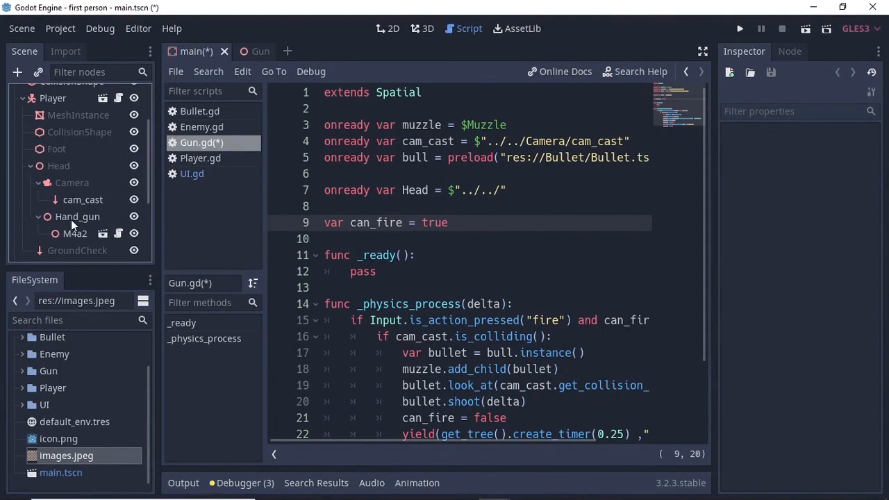
pyautogui.moveTo(59, 172)
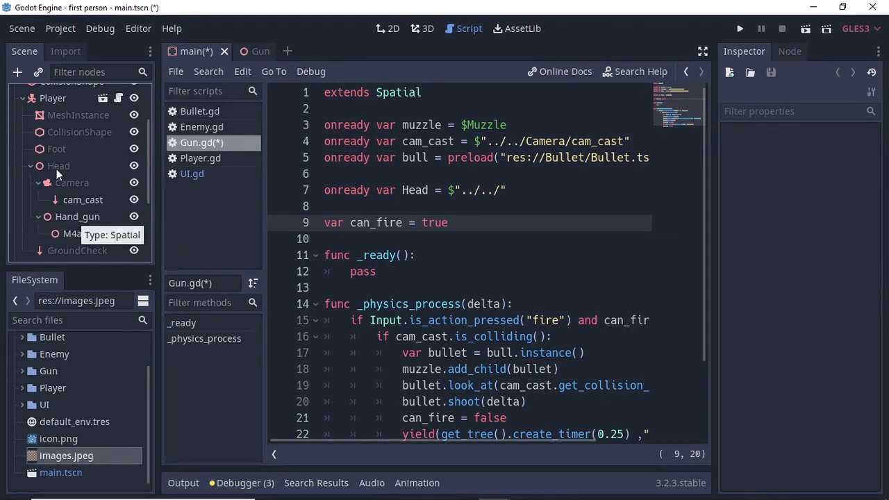
pyautogui.moveTo(69, 225)
pyautogui.write('var up_recoil = 0')
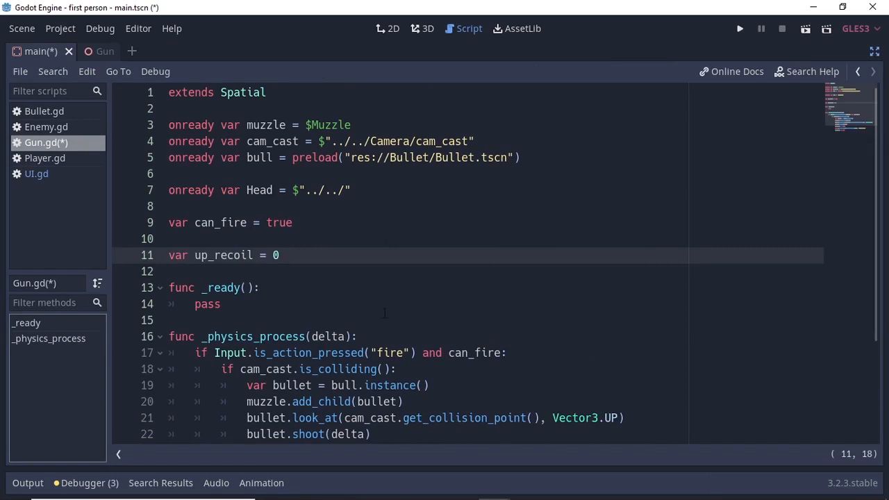
pyautogui.moveTo(311, 255)
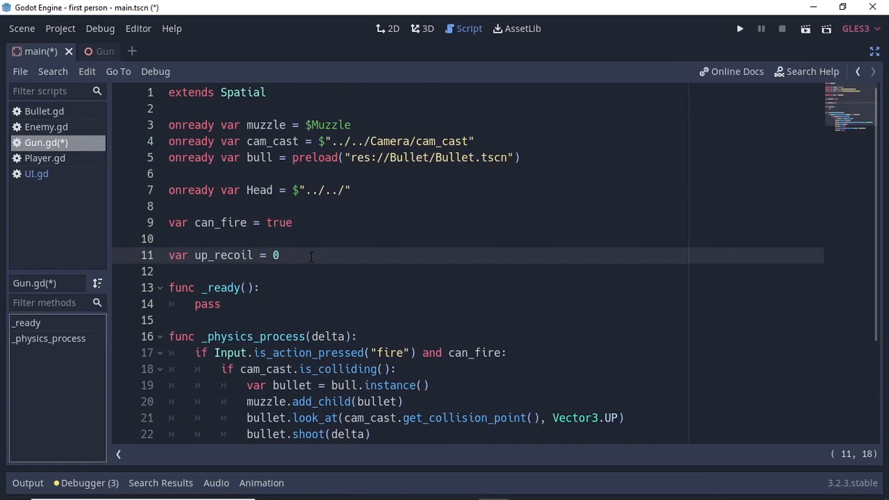
# - Declare 'var fire = false', set fire = true after bullet.shoot(delta) and fire = false after the cooldown
pyautogui.click(97, 50)
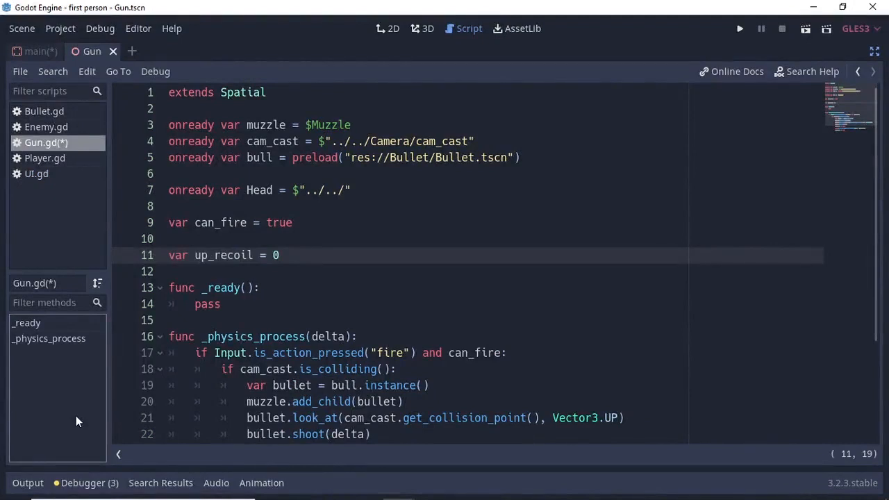
pyautogui.write('var fire = false')
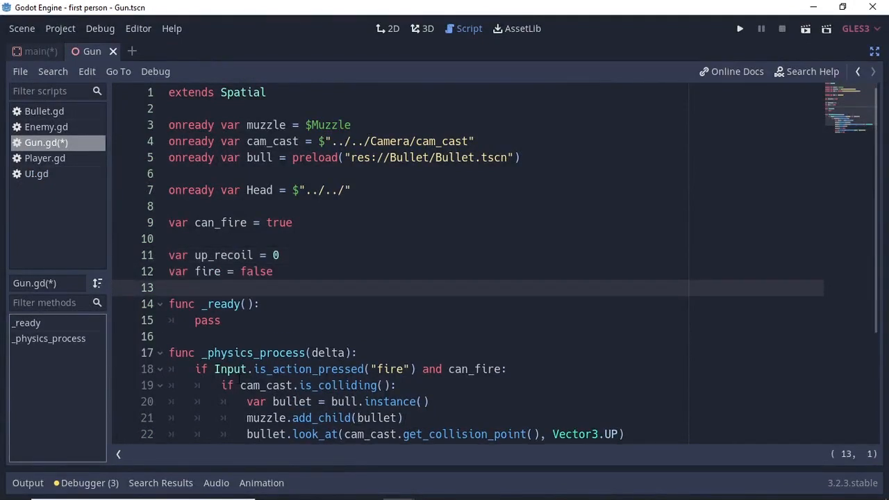
pyautogui.scroll(-3)
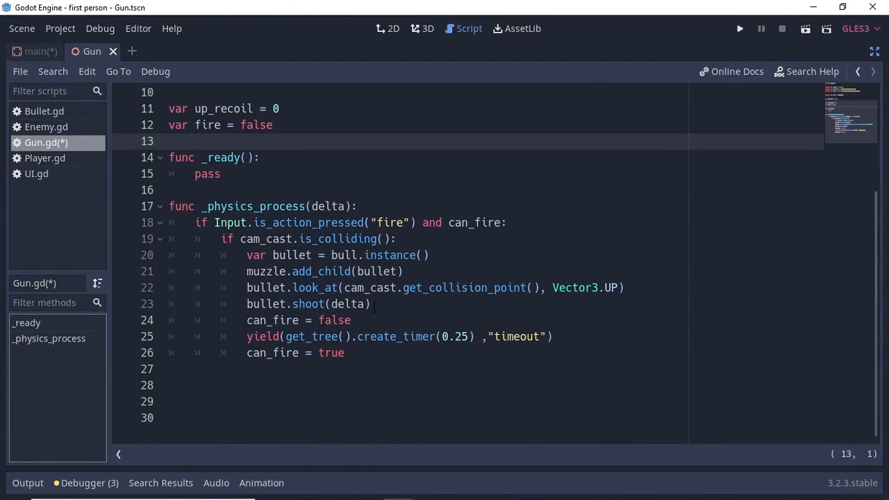
pyautogui.write('fire = true')
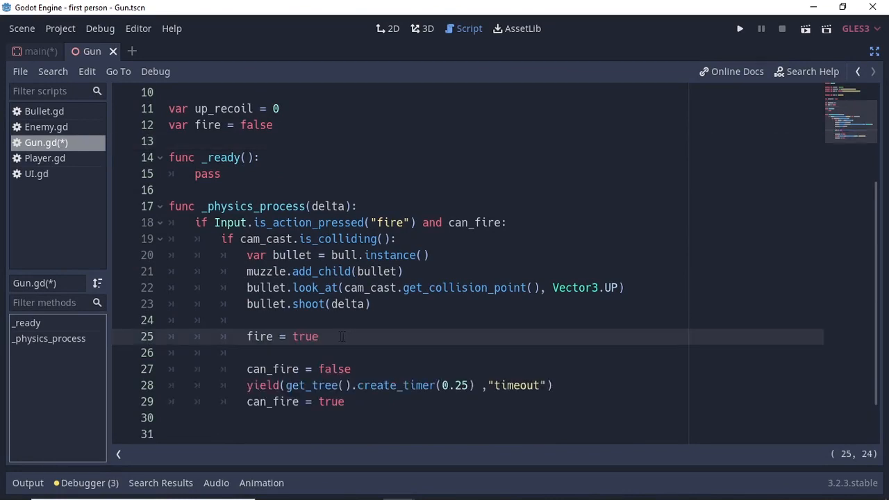
pyautogui.moveTo(464, 391)
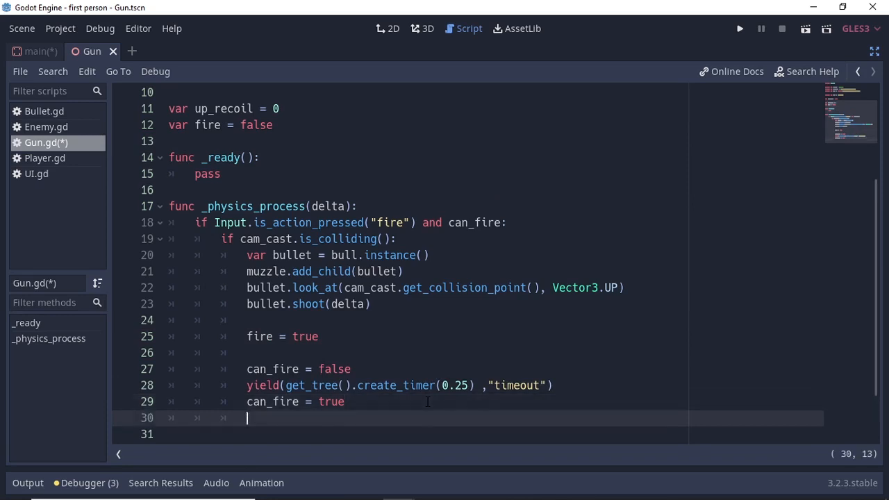
pyautogui.write('fire = false')
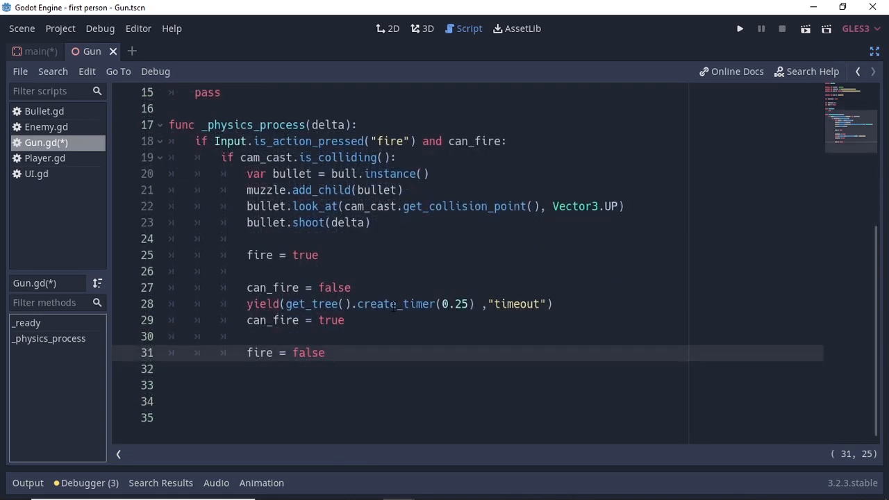
# - Under 'if fire:', add side_recoil rand_range(-5, 5), recoil rand_range(1.2, 1.5) and up_recoil += recoil
pyautogui.write('if fire:')
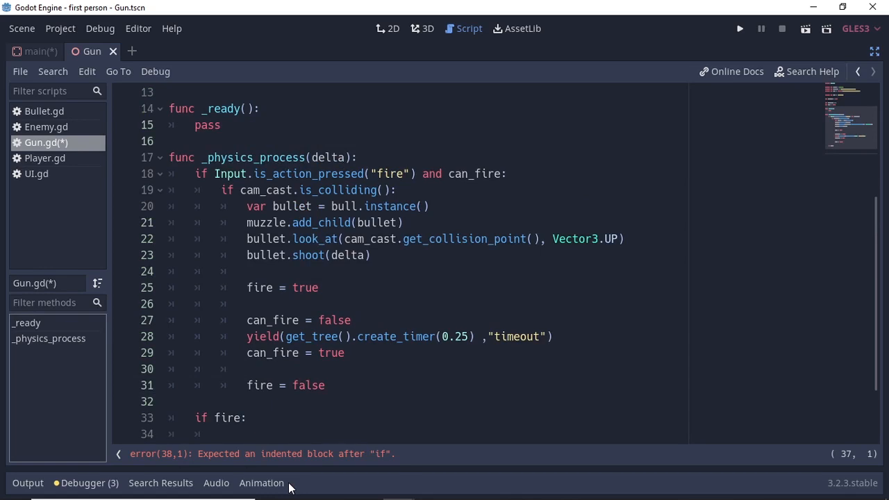
pyautogui.write('var side_recoil = rand_range(-5 , 5)')
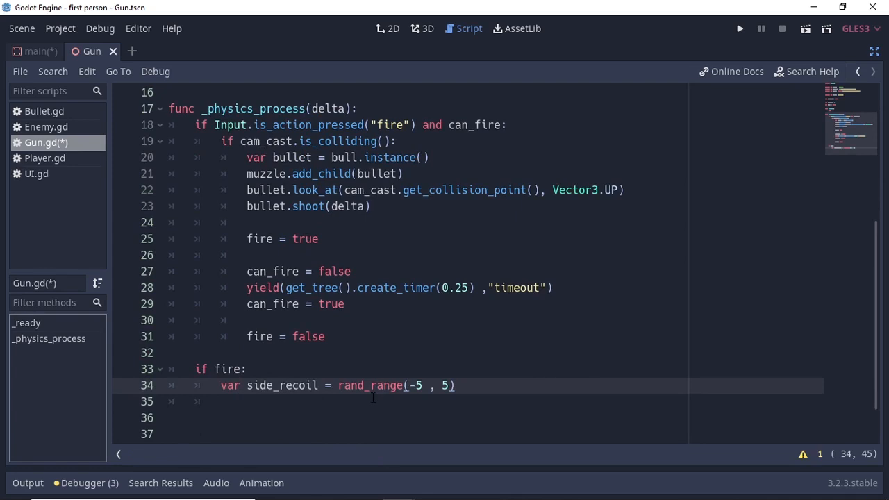
pyautogui.moveTo(473, 386)
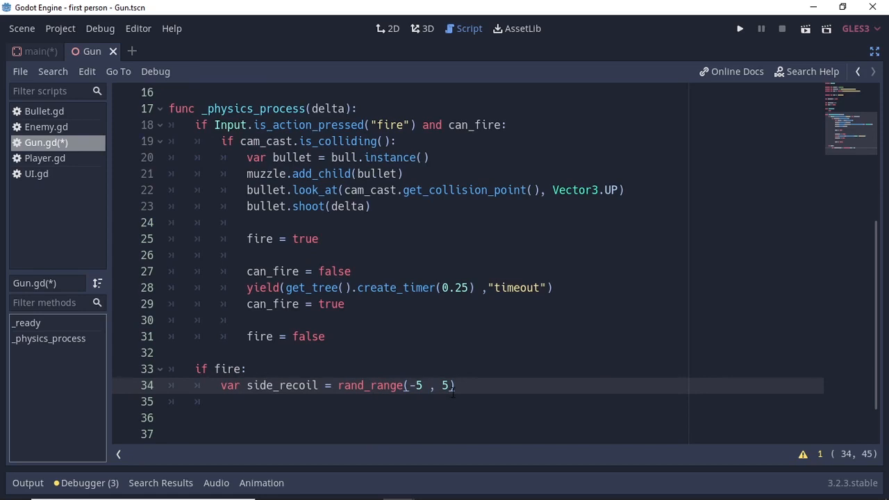
pyautogui.moveTo(469, 405)
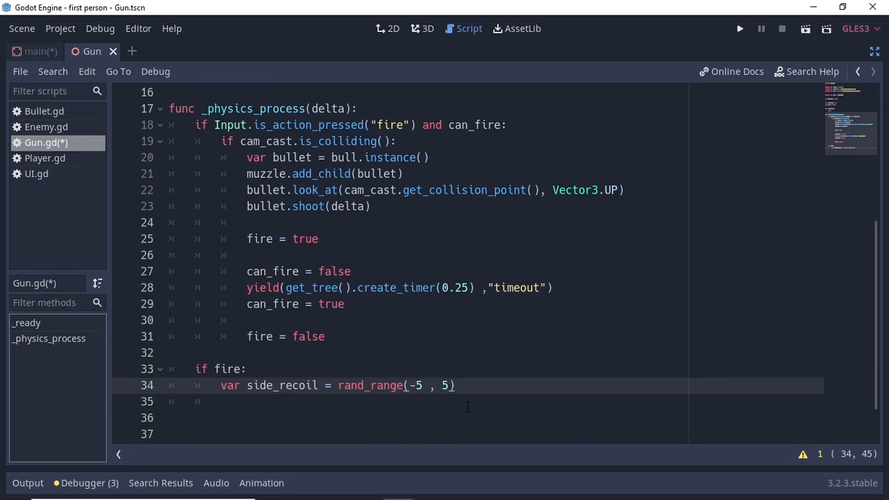
pyautogui.moveTo(216, 403)
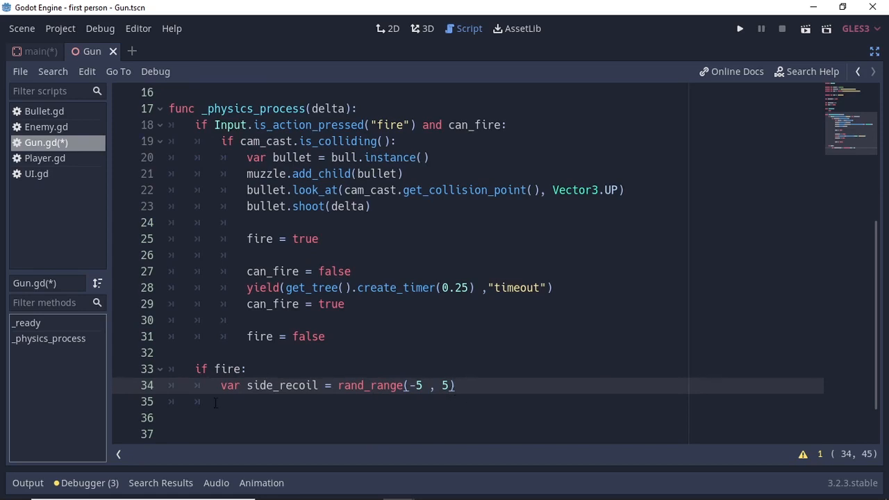
pyautogui.write('var recoil = rand_range(1.2 , 1.5)')
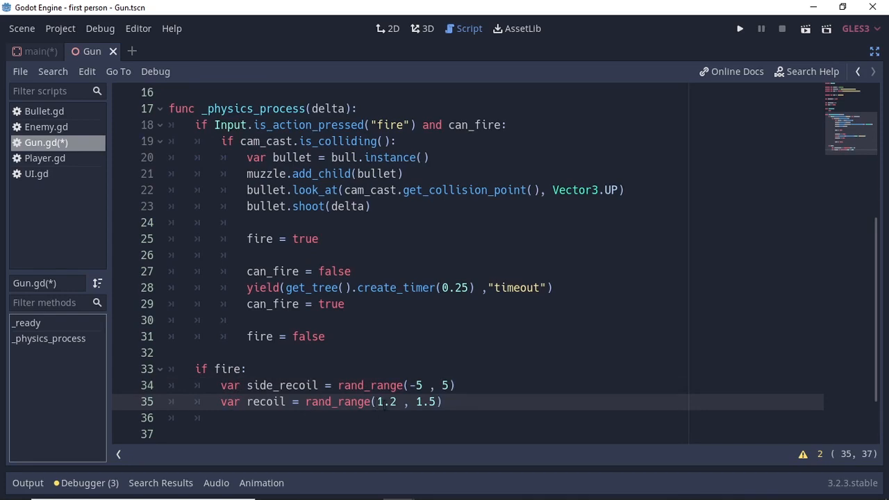
pyautogui.moveTo(70, 400)
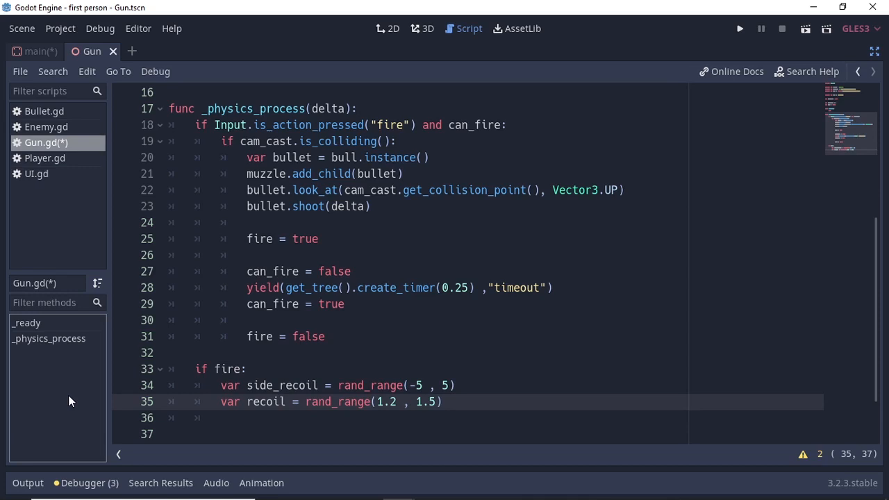
pyautogui.write('up_recoil += recoil * delta')
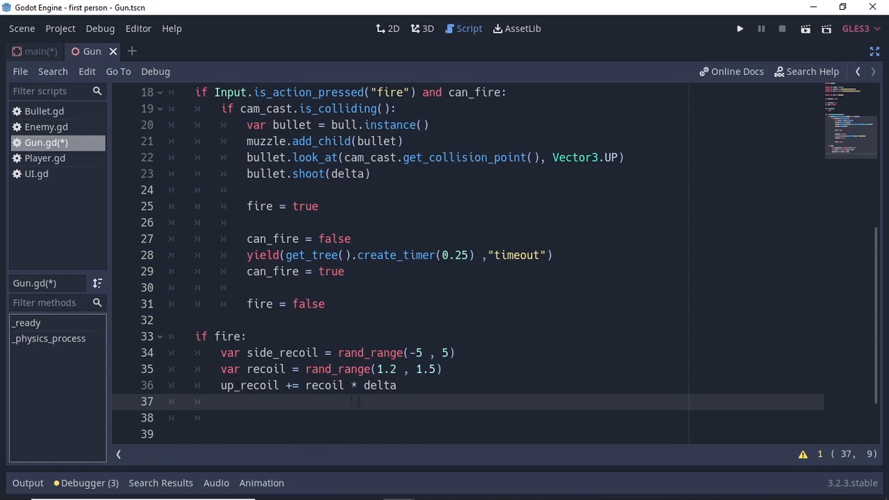
# - Lerp Head.rotation.x toward rotation_degrees.x + up_recoil and Head.rotation.y toward side_recoil by delta
pyautogui.write('Head.rotation.x = lerp( Head.rotation.x , deg2rad(Head.rotation_degrees.x + up_recoil ) ,delta')
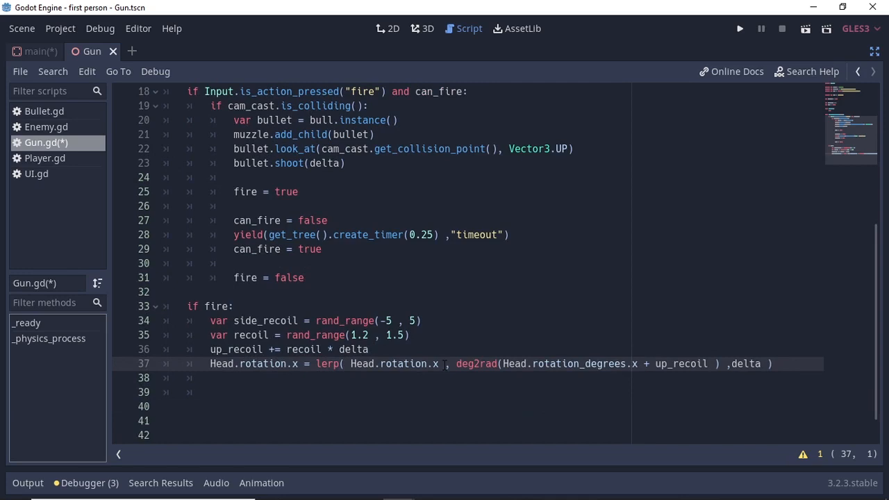
pyautogui.moveTo(563, 373)
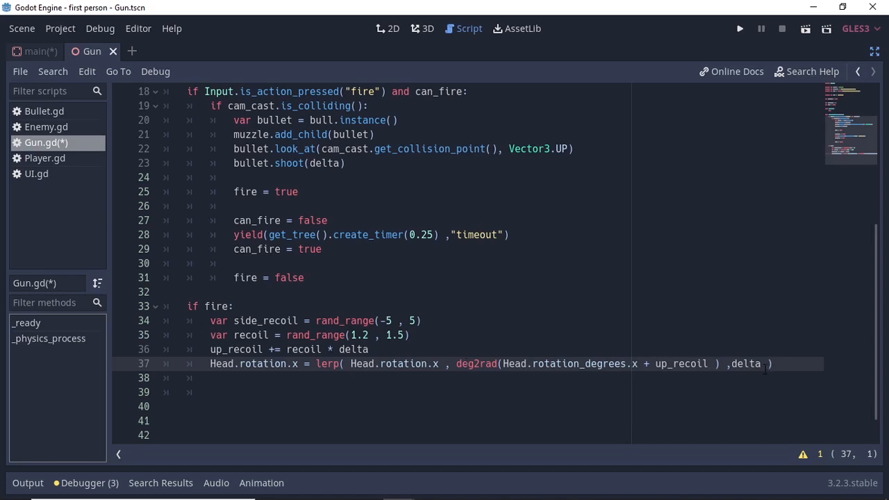
pyautogui.write('Head.rotation.y = lerp( Head.rotation.y , deg2rad(side_recoil ) ,  delta )')
pyautogui.write('up_recoil = 0')
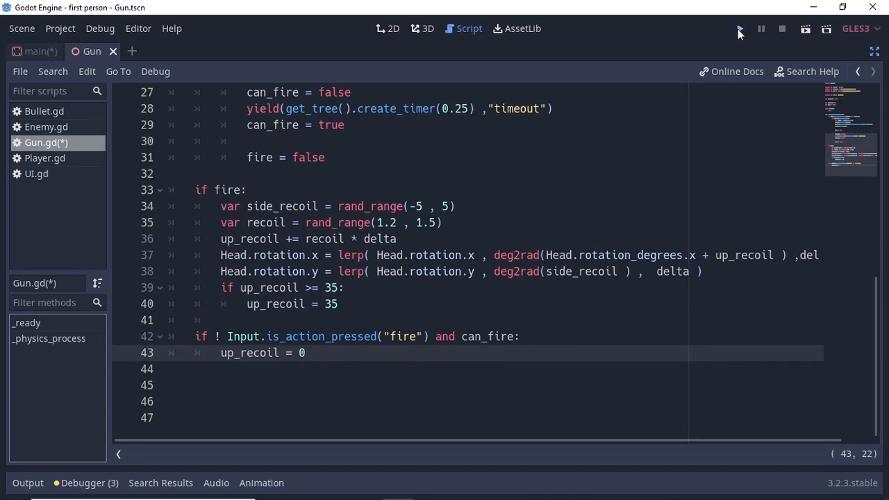
# - Use 3 * delta as the sideways Head rotation lerp weight and run the scene
pyautogui.click(739, 27)
pyautogui.write('3 * ')
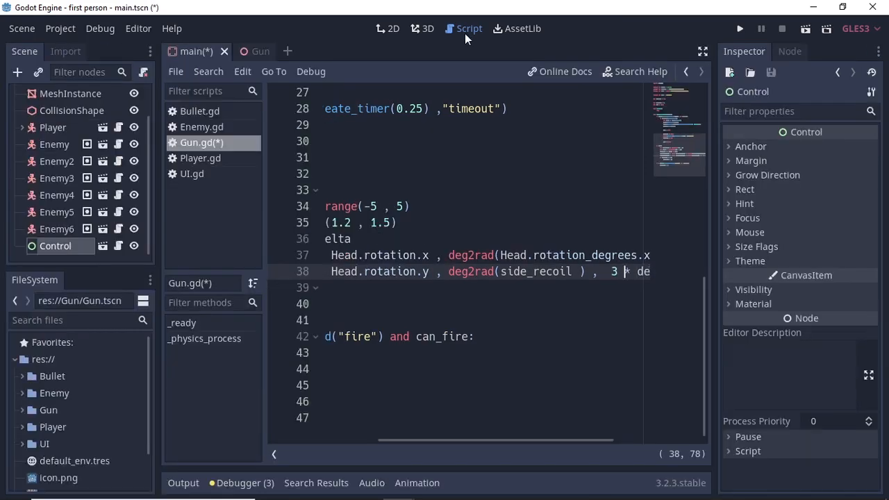
# - Add a TextureRect using images.jpeg at the crosshair in 2D, then run the first-person game
pyautogui.click(388, 28)
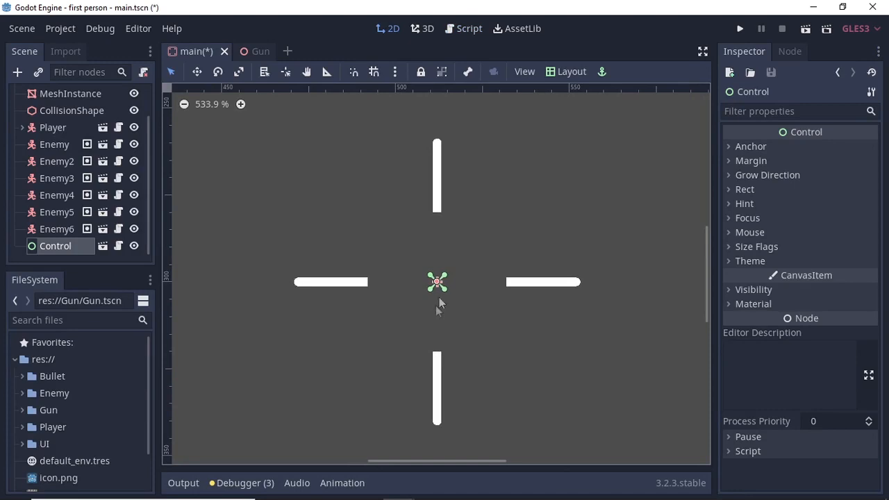
pyautogui.moveTo(443, 286)
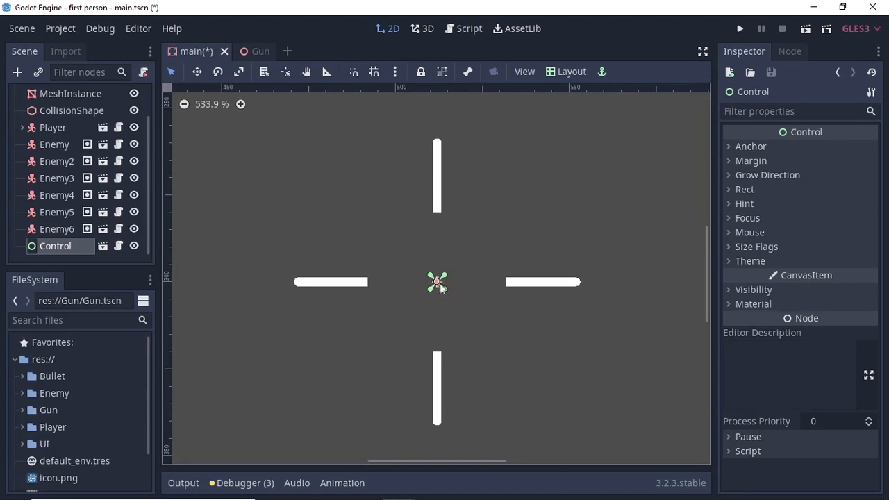
pyautogui.click(428, 28)
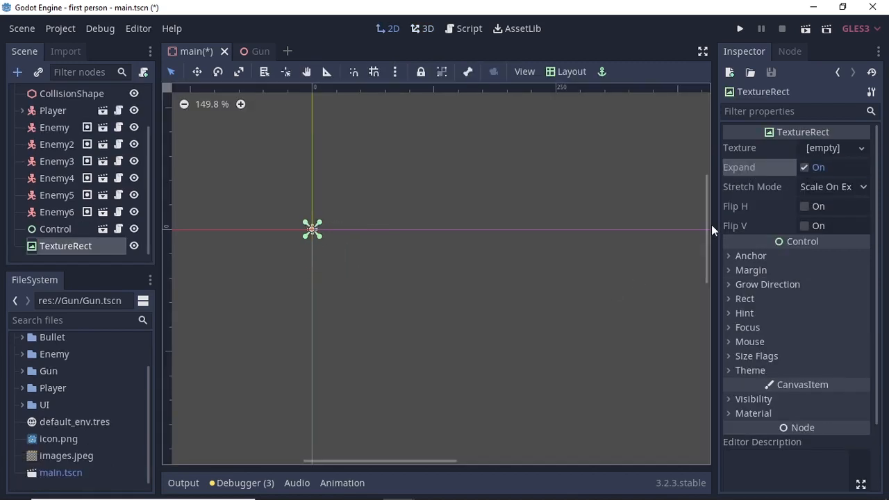
pyautogui.moveTo(67, 456)
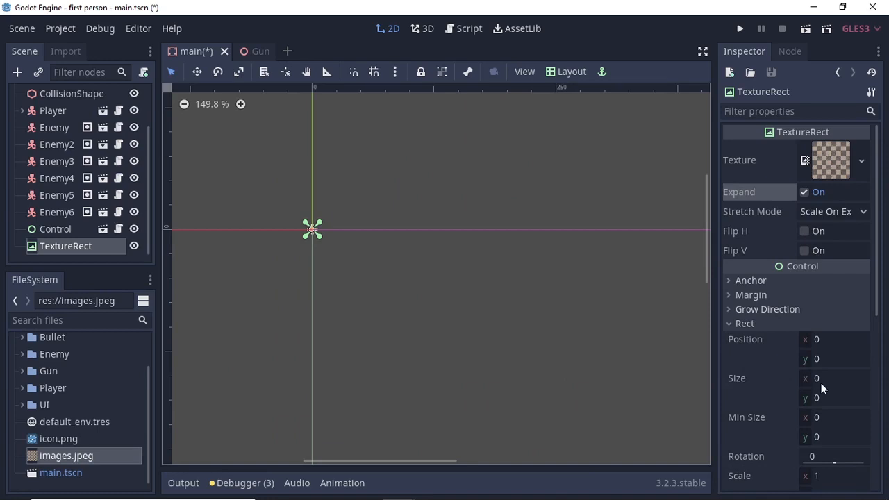
pyautogui.click(572, 73)
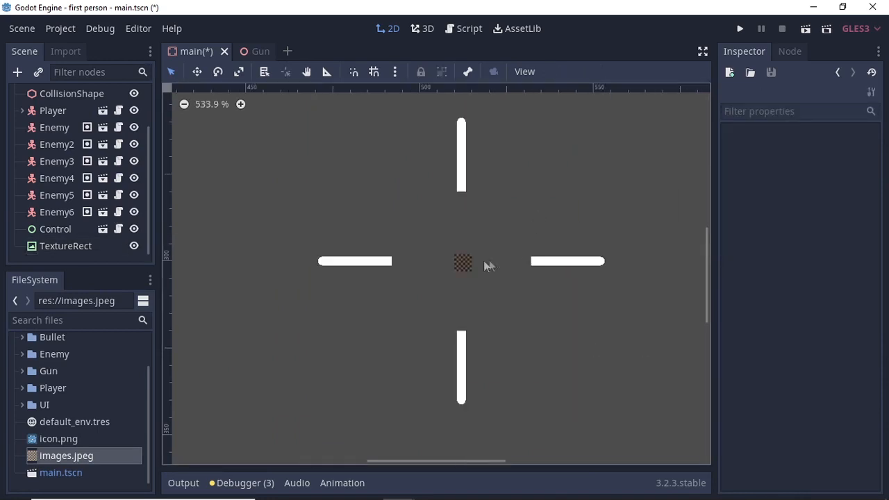
pyautogui.moveTo(487, 264)
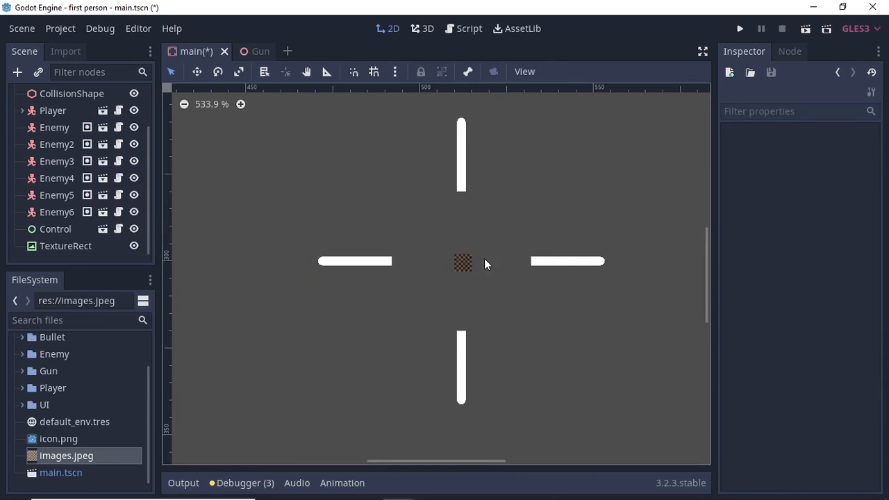
pyautogui.click(739, 28)
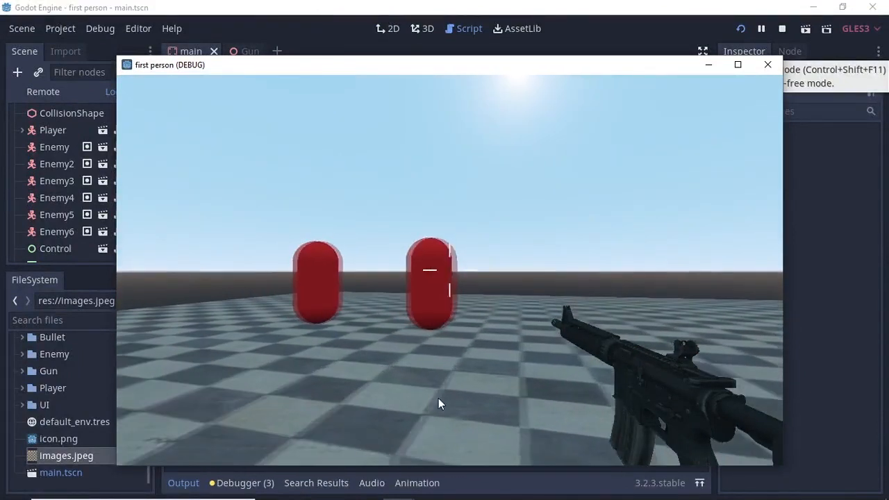
# - Fire to test, raise recoil rand_range to (3, 5) and relaunch the game
pyautogui.click(781, 64)
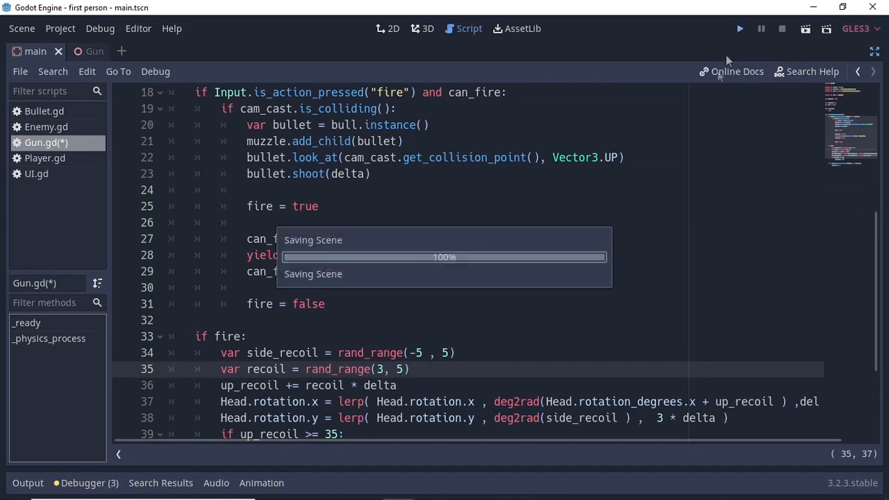
pyautogui.click(739, 28)
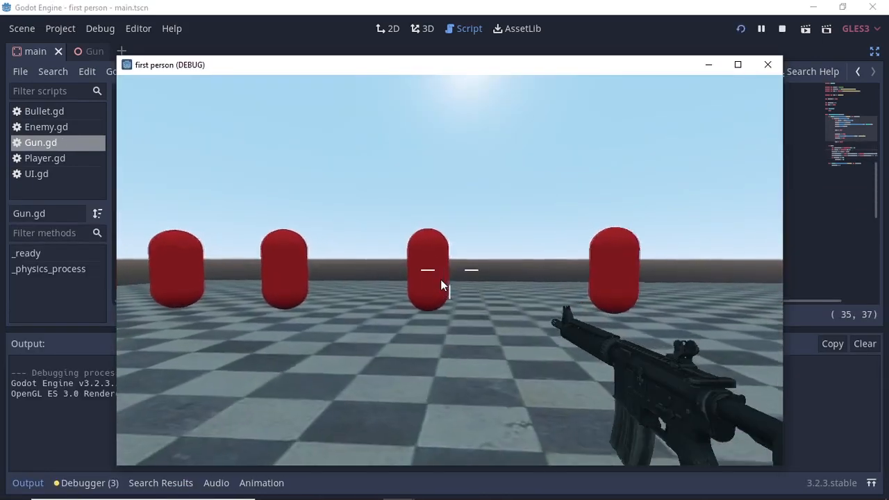